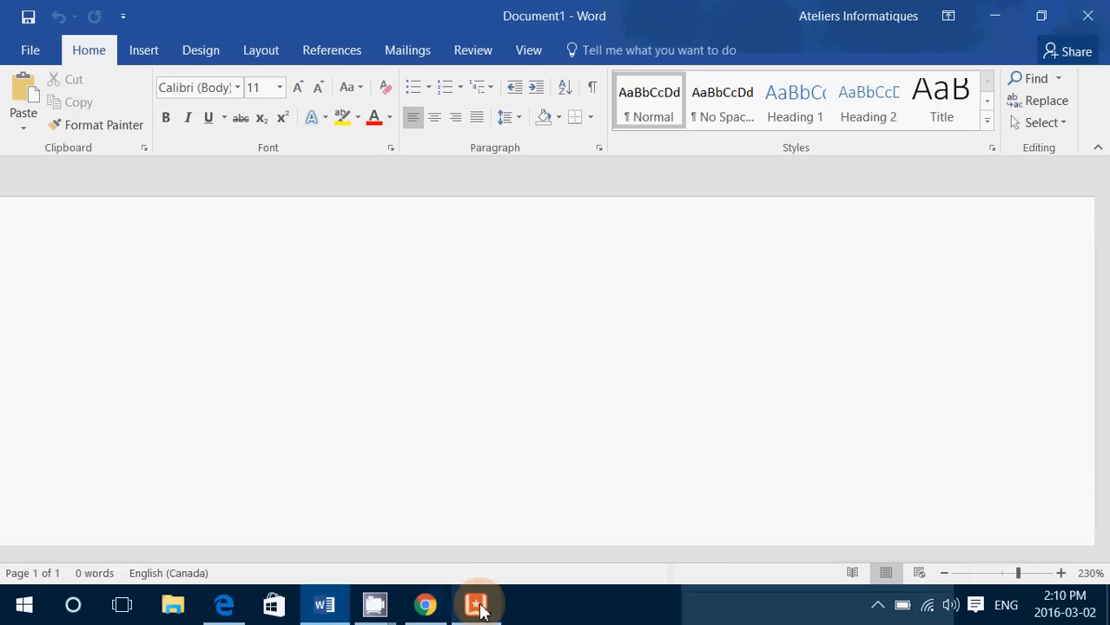
Step: Bring the open windows forward and cascade them across the desktop from the taskbar menu
click(275, 605)
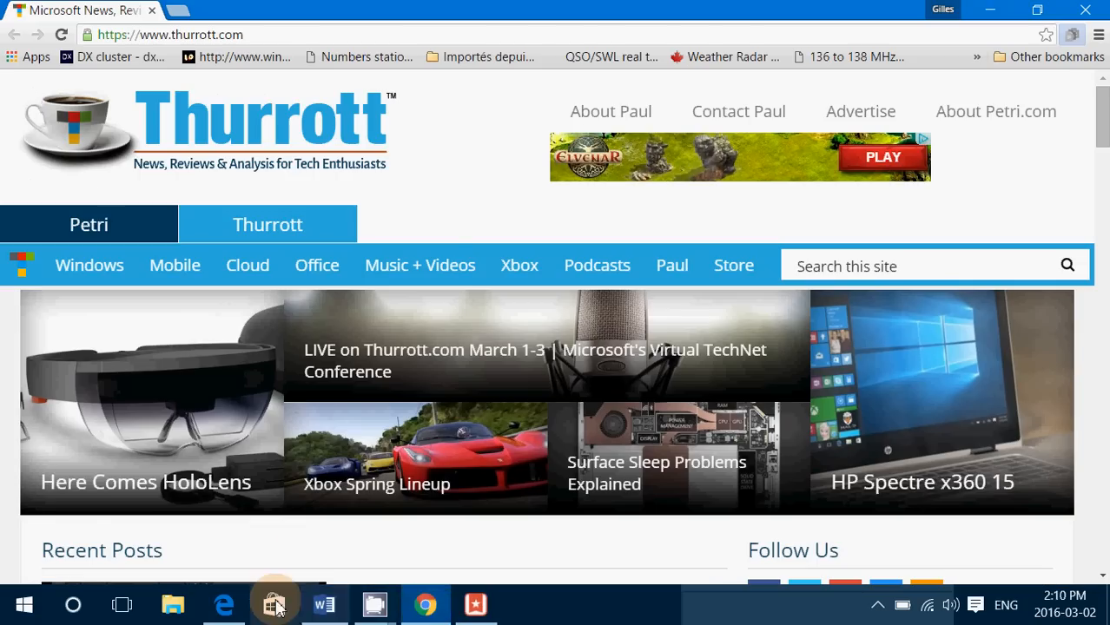
click(323, 605)
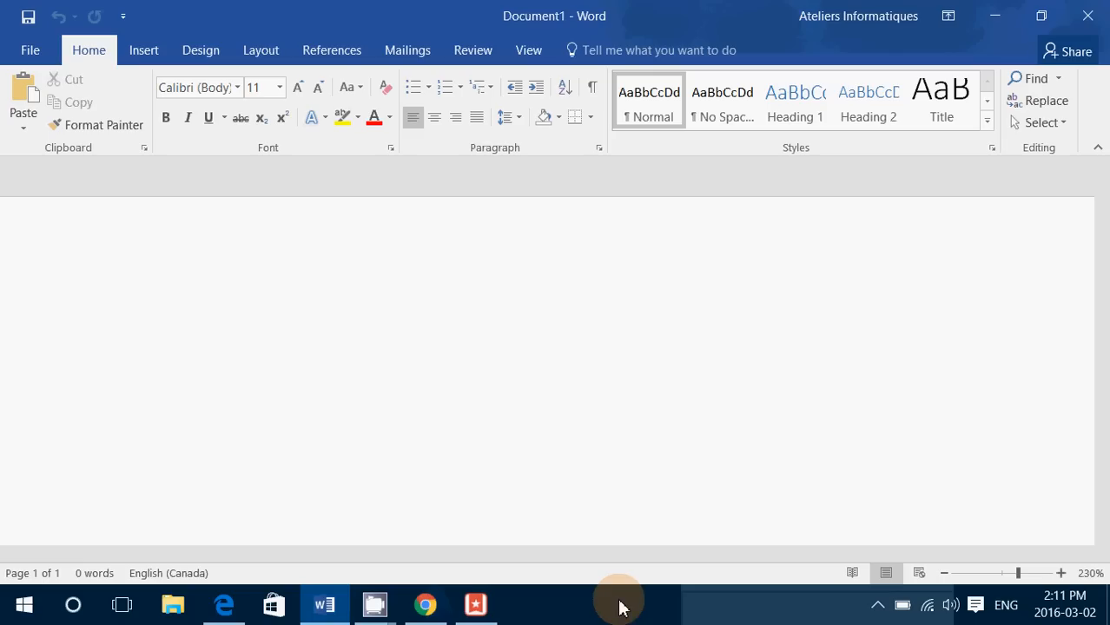
right_click(618, 601)
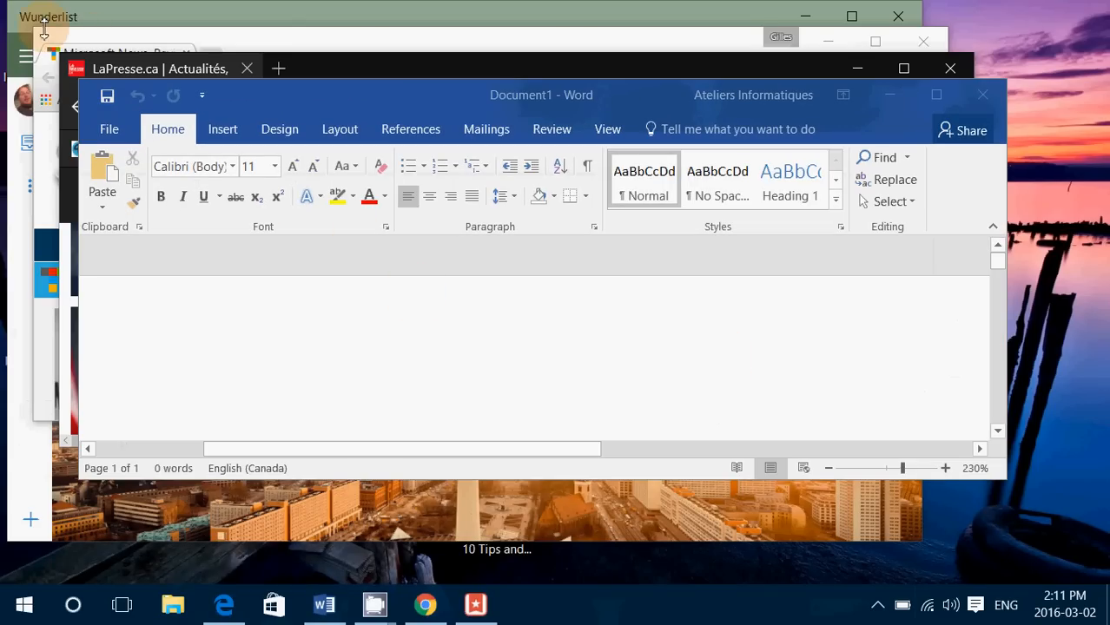
mouse_move(42, 28)
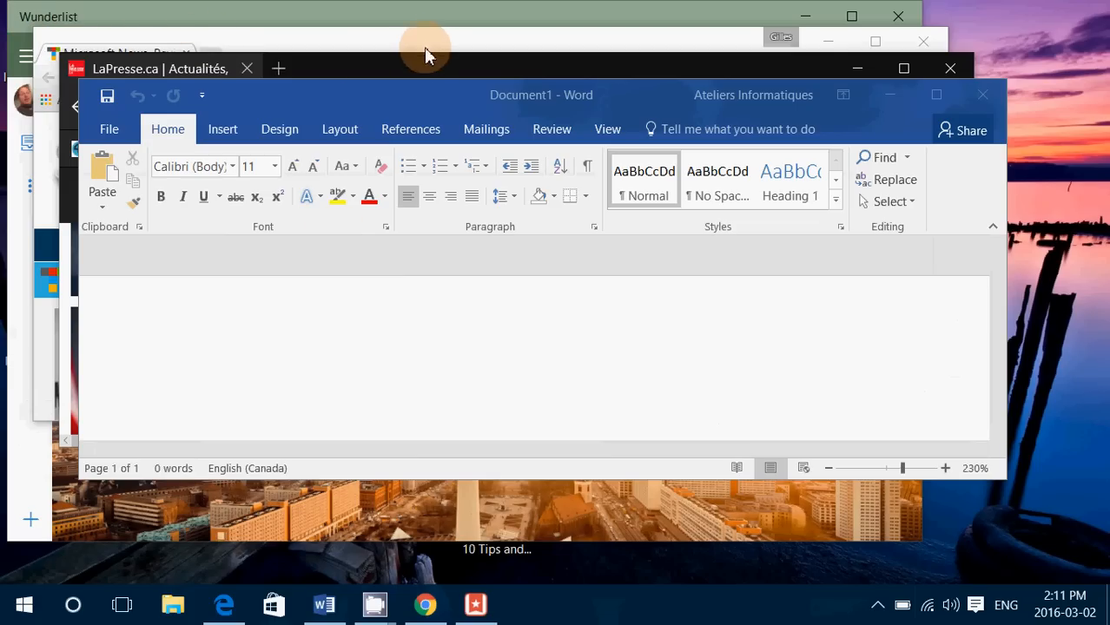
mouse_move(634, 605)
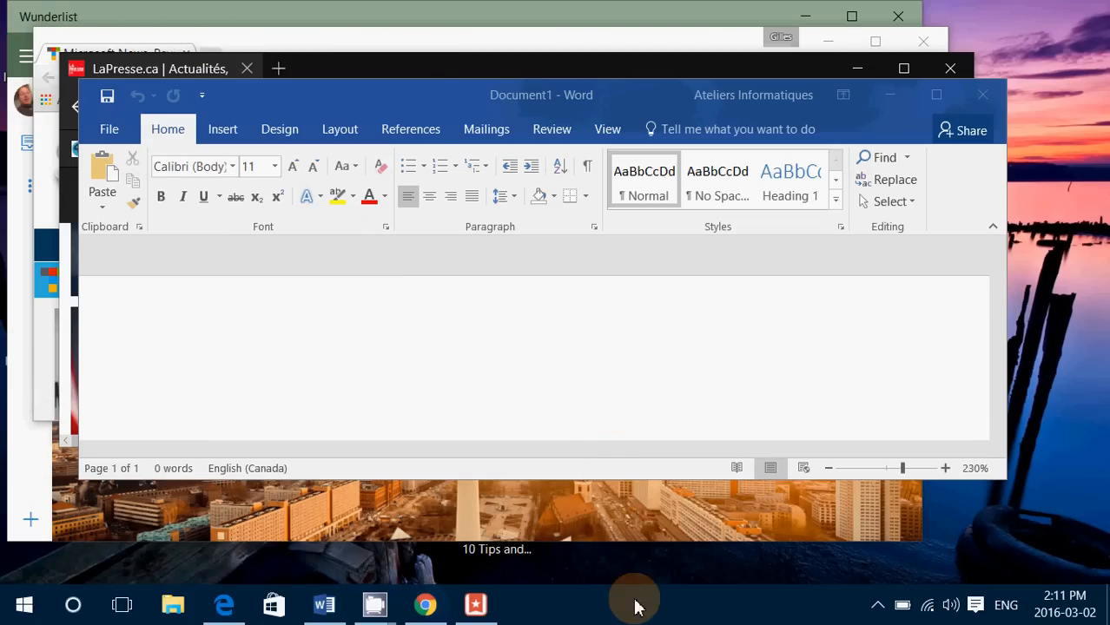
right_click(634, 600)
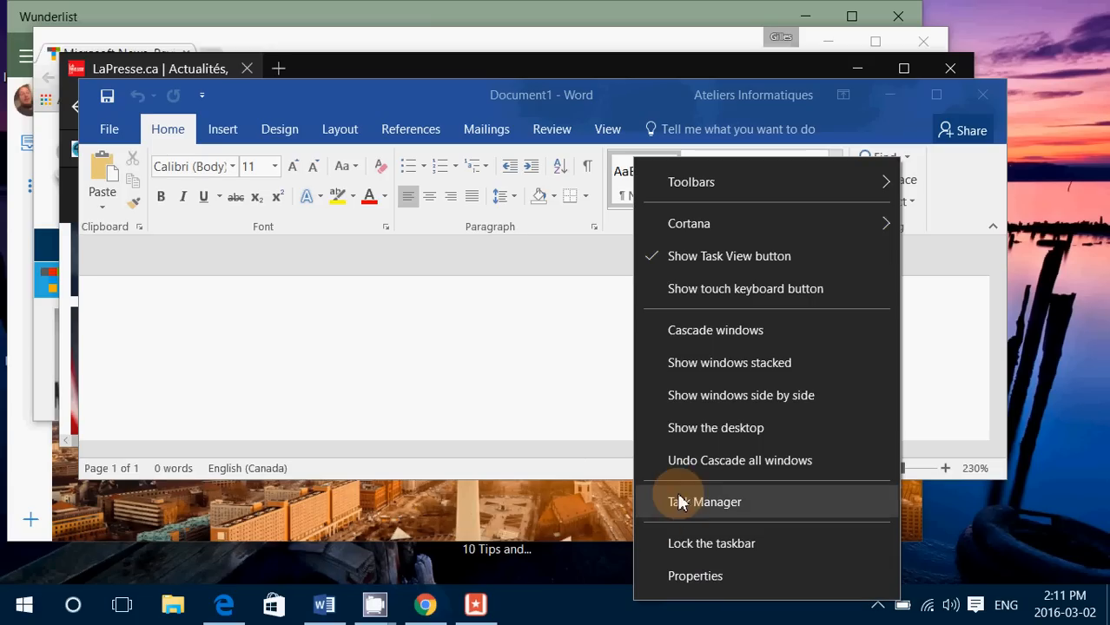
mouse_move(740, 460)
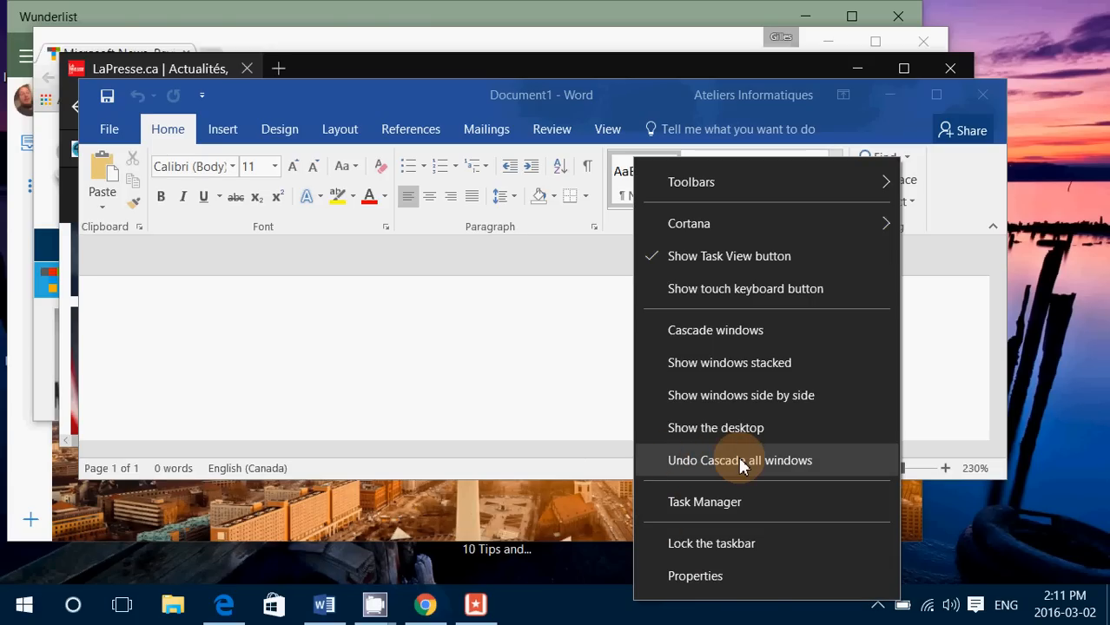
mouse_move(779, 473)
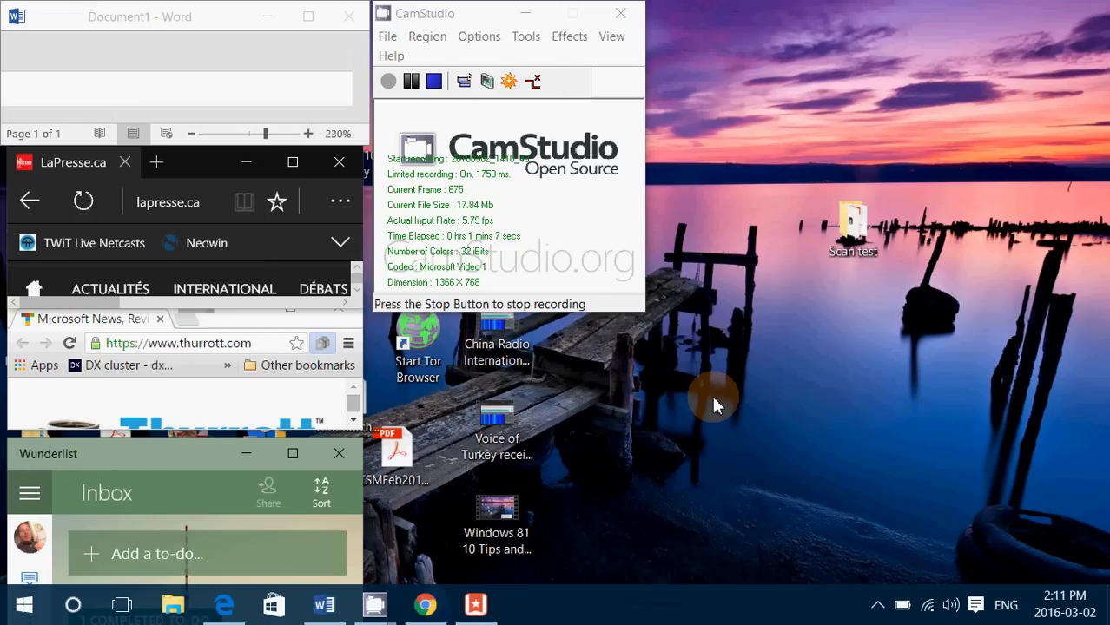
mouse_move(686, 580)
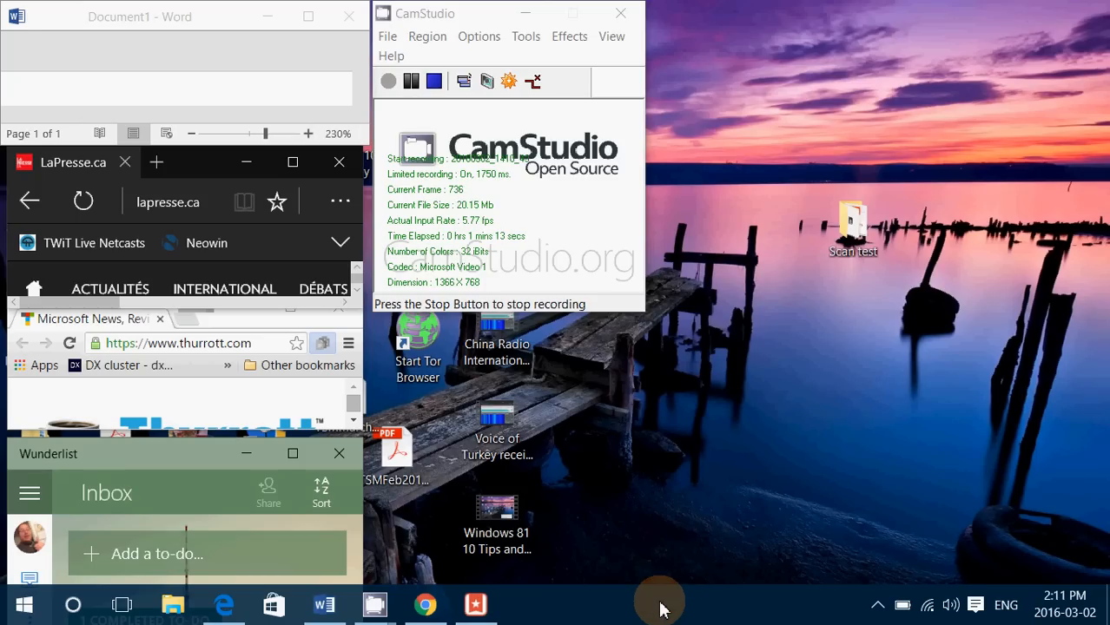
Step: Stack the open windows, then undo the stacking so Word fills the screen again
right_click(660, 605)
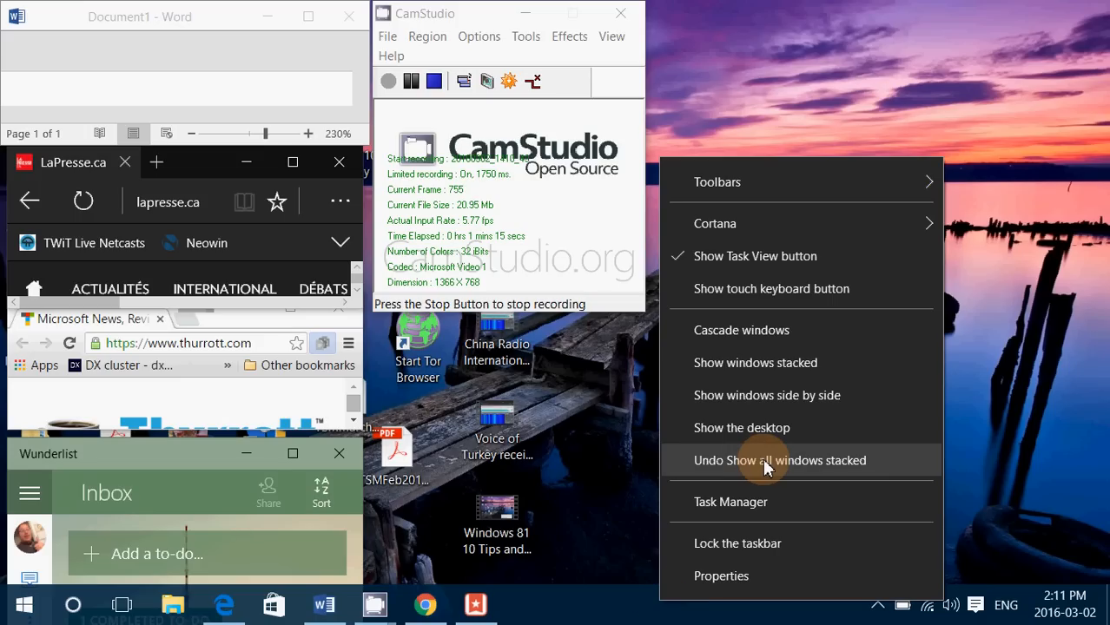
mouse_move(826, 465)
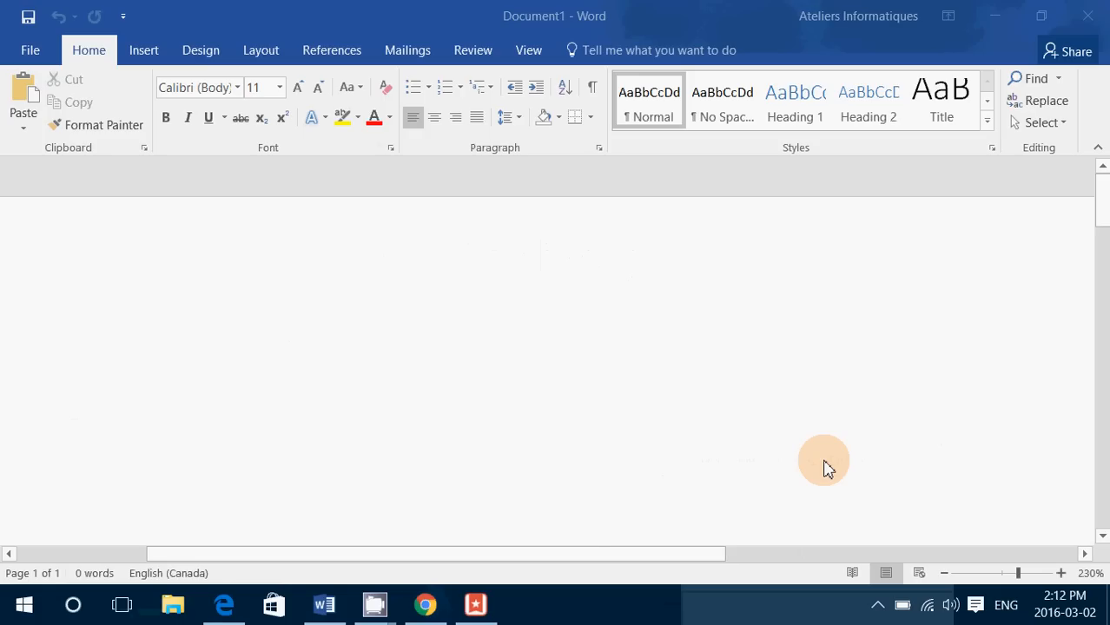
Step: Show the open windows side by side and dismiss Chrome's extensions notice with Got it
right_click(644, 605)
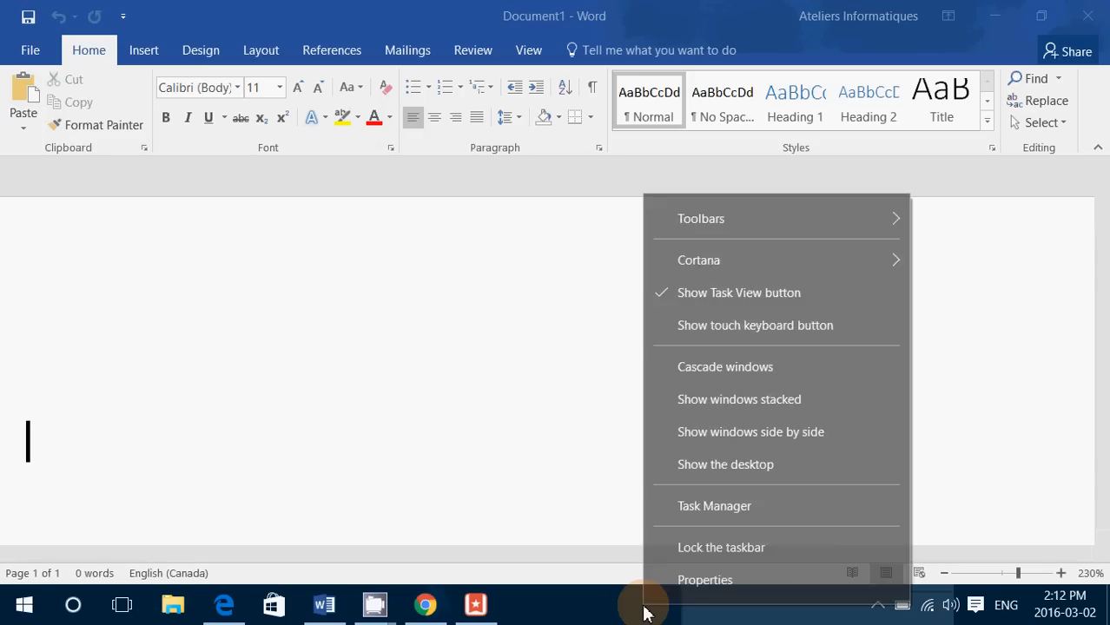
mouse_move(716, 431)
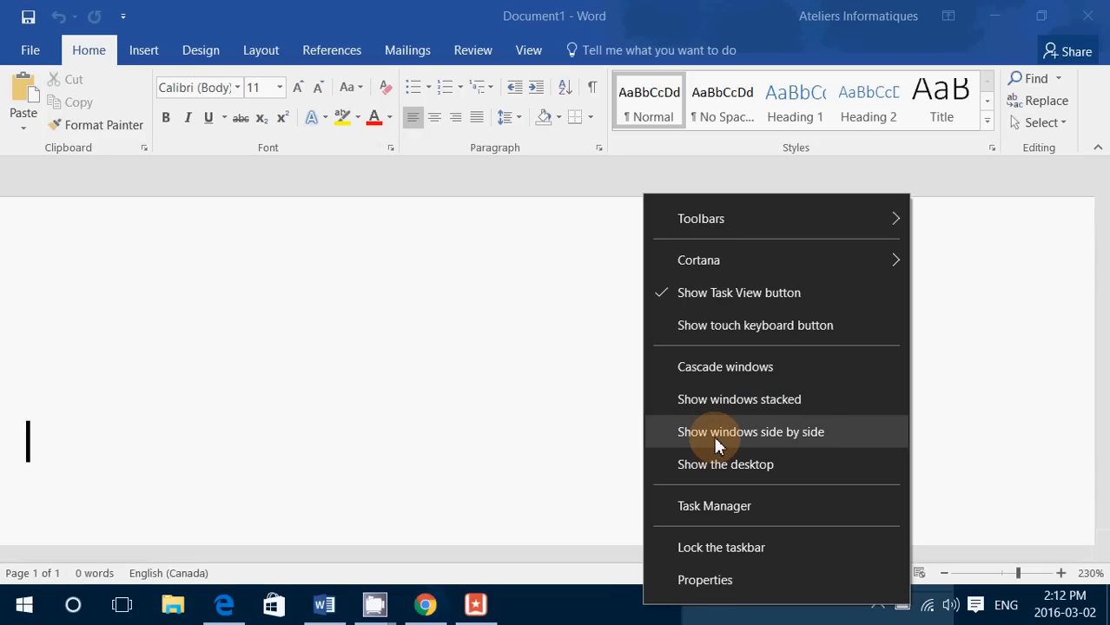
click(750, 430)
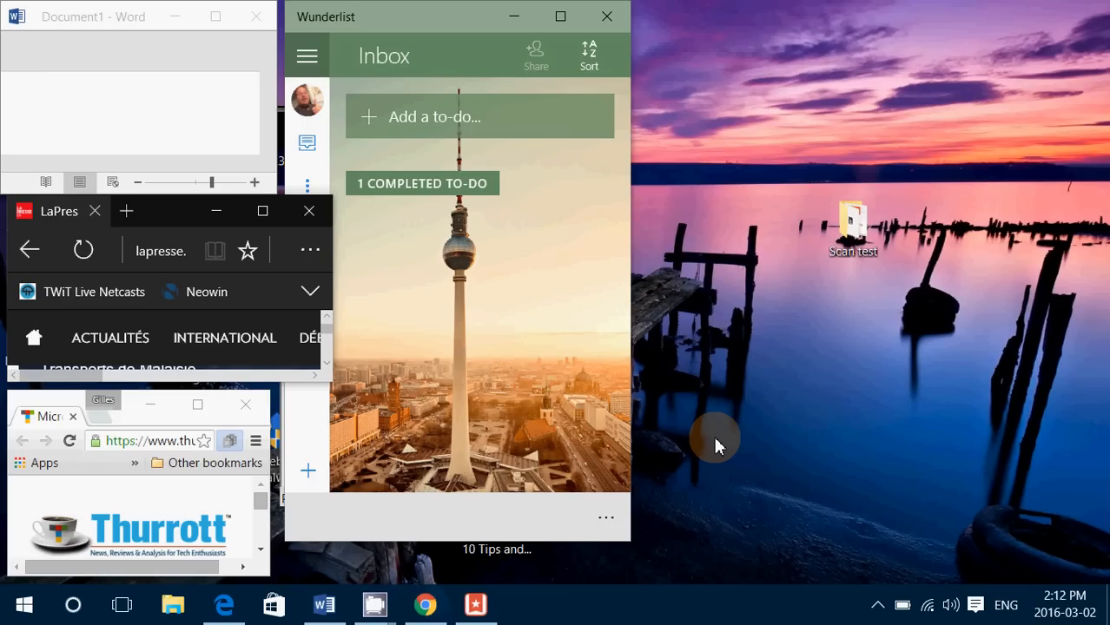
mouse_move(250, 448)
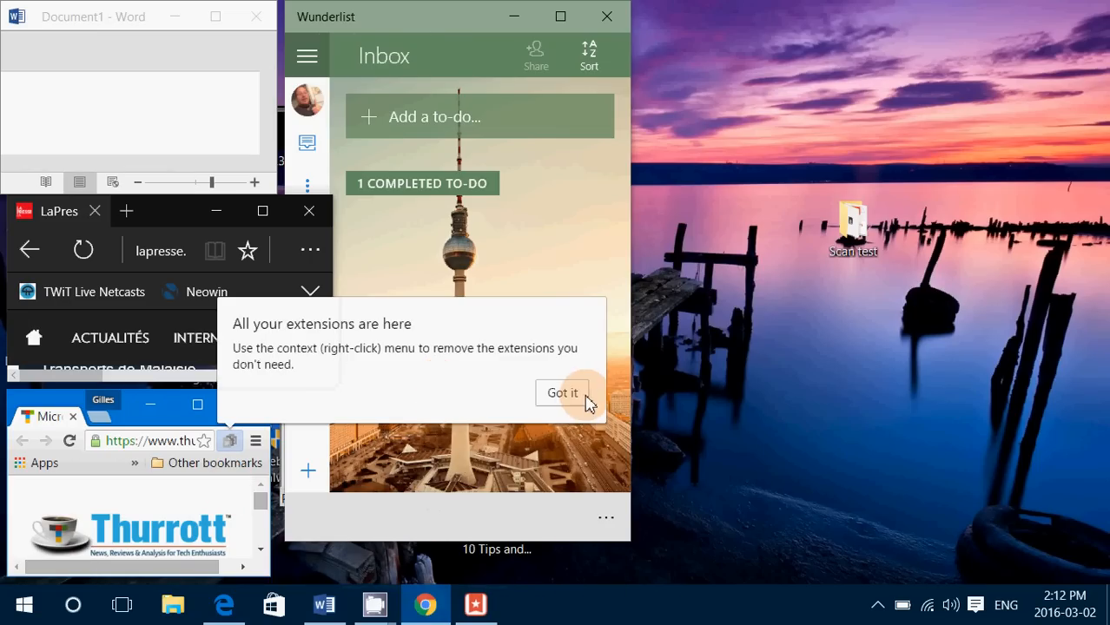
click(563, 393)
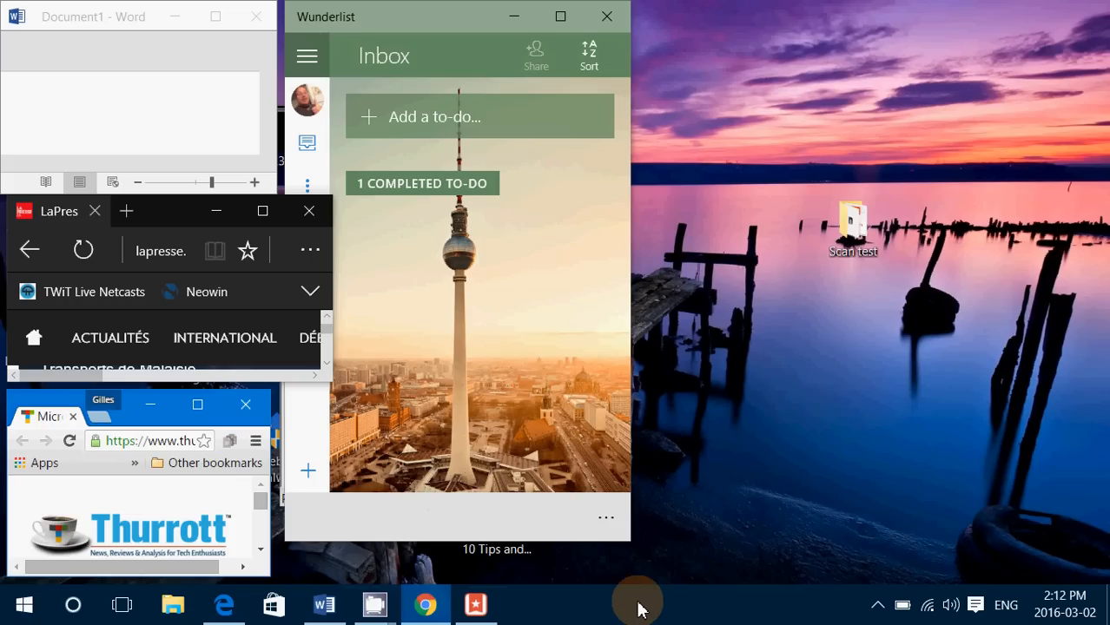
Step: Undo the side-by-side layout so the windows return to their previous sizes
right_click(629, 604)
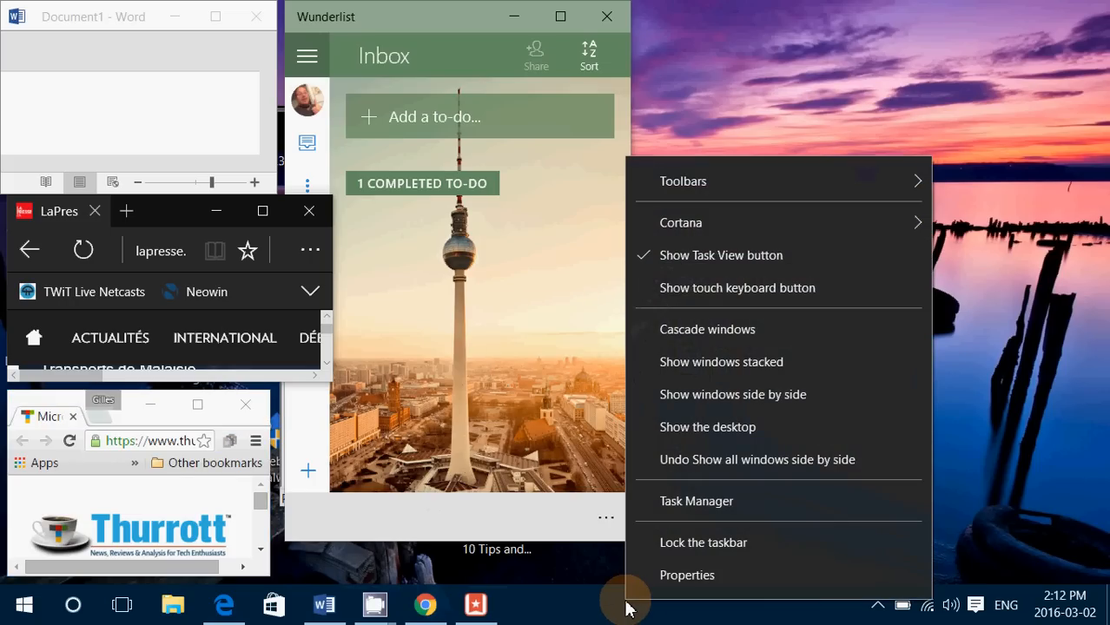
mouse_move(744, 458)
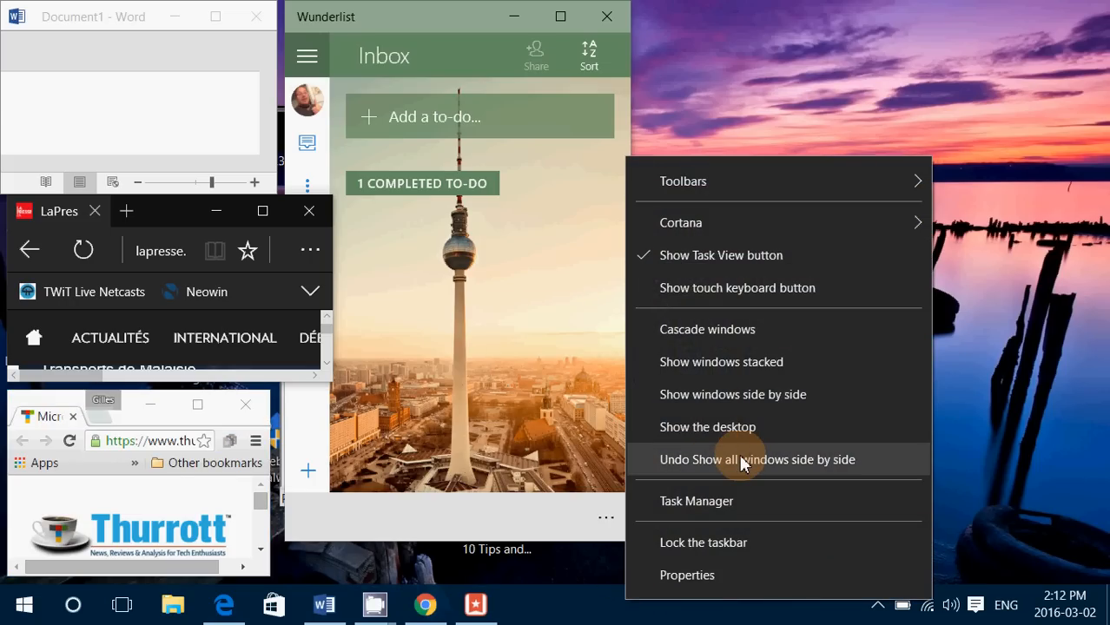
click(756, 458)
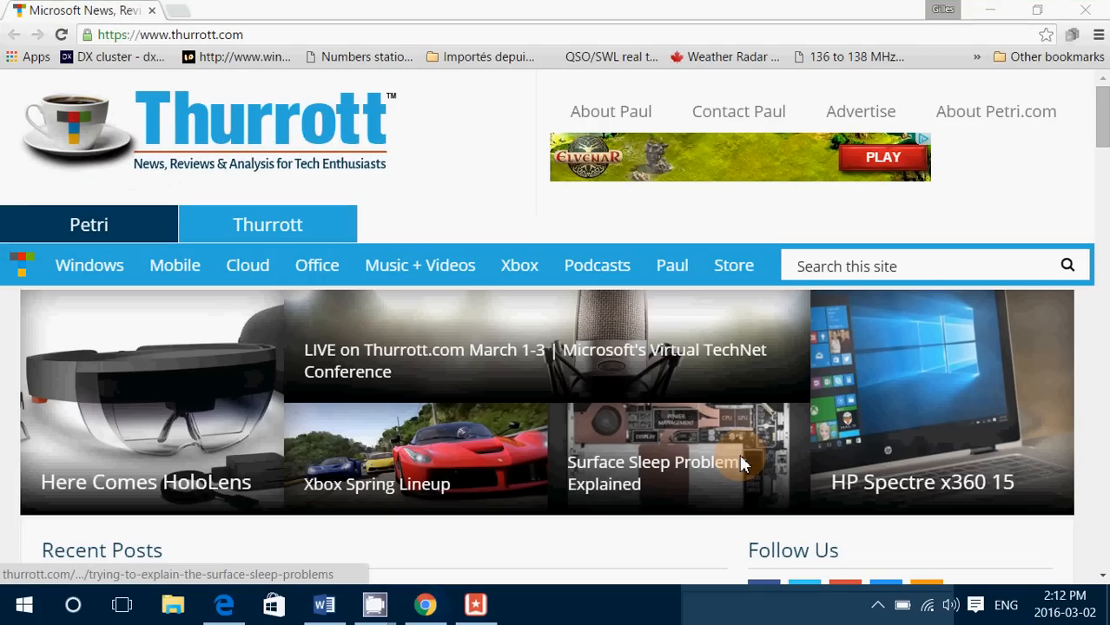
mouse_move(501, 501)
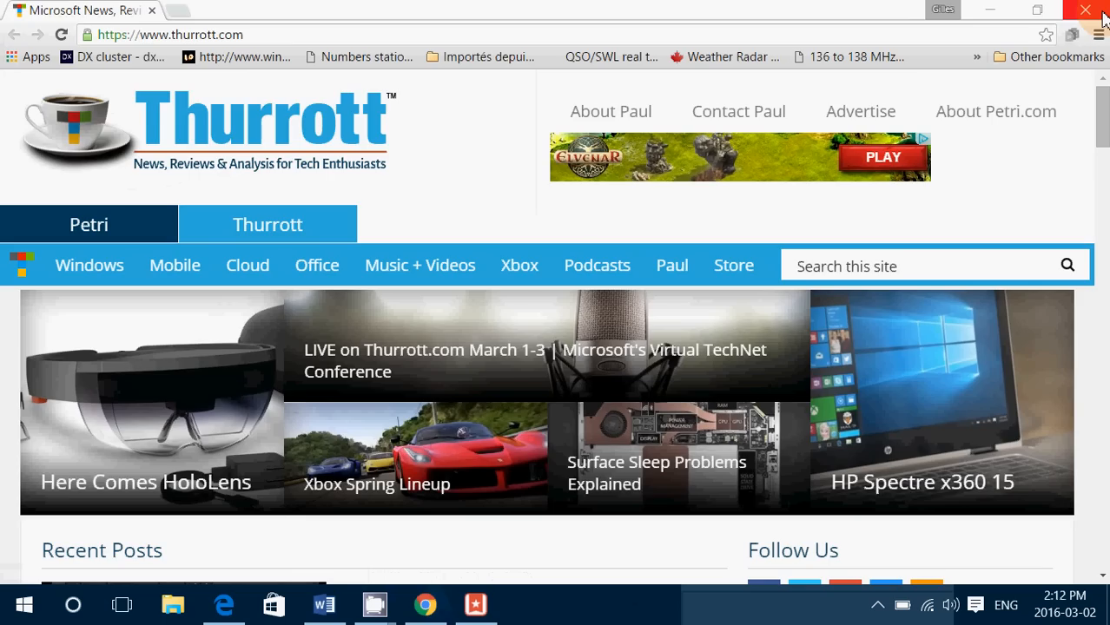
Step: Close Chrome and Wunderlist, leaving the bare desktop with the arrangement menu shown
click(476, 605)
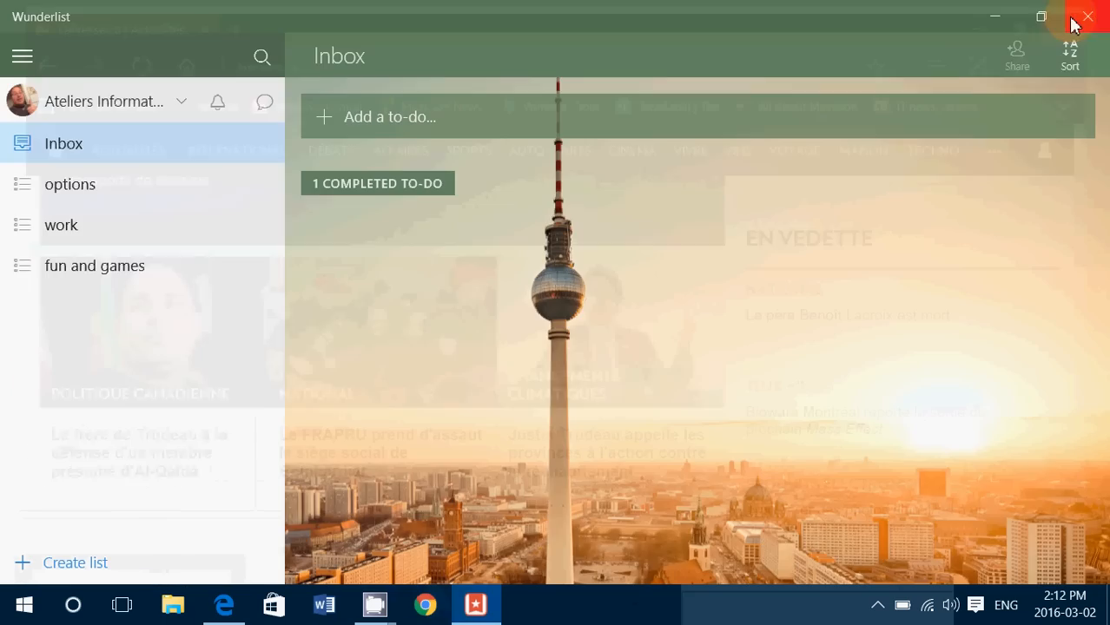
click(1088, 17)
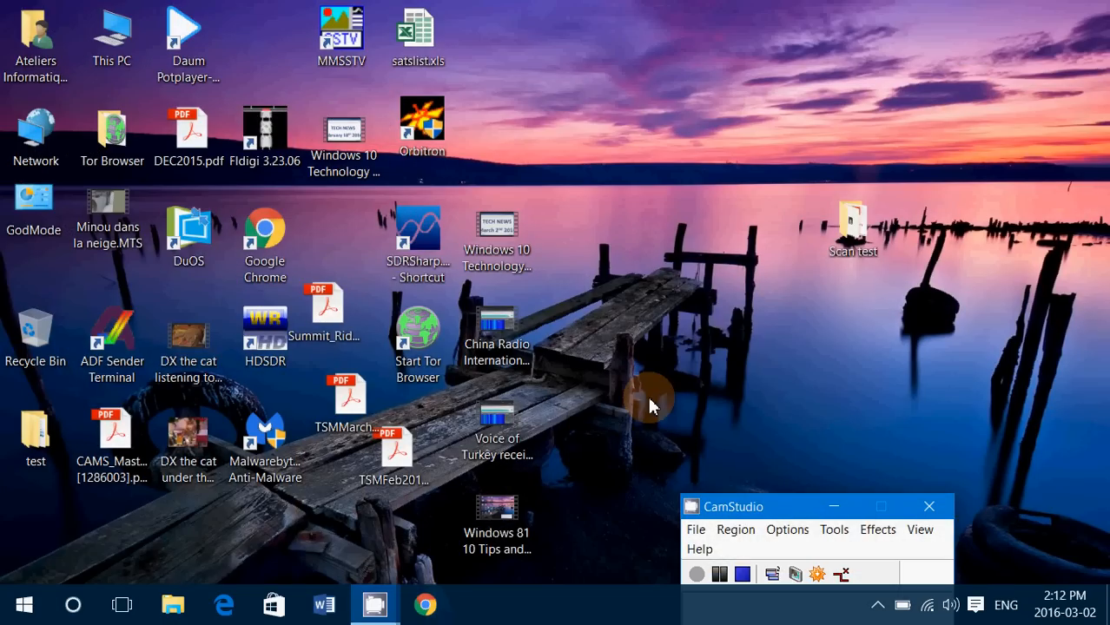
right_click(587, 605)
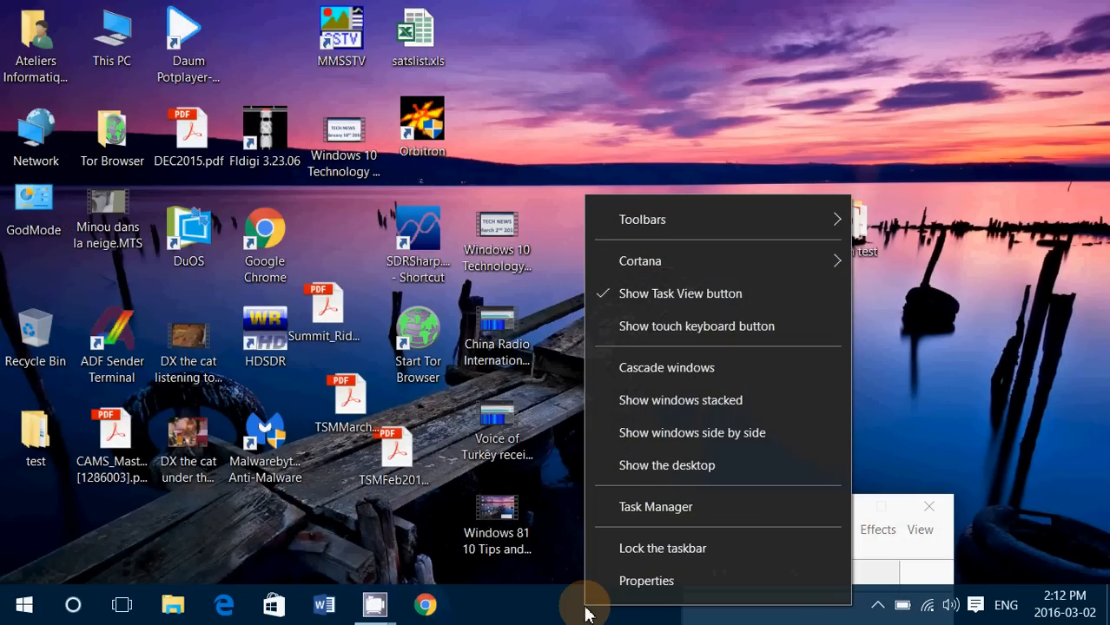